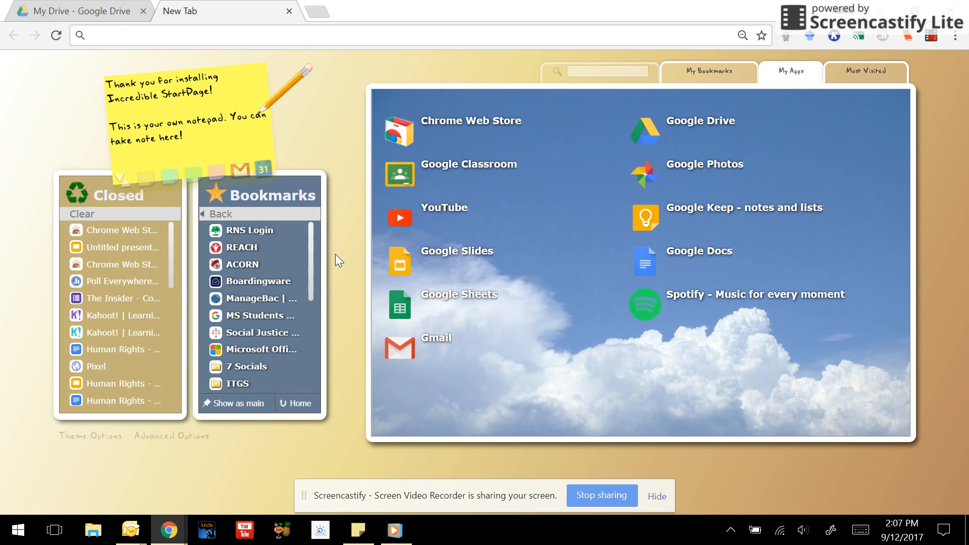
mouse_move(322, 9)
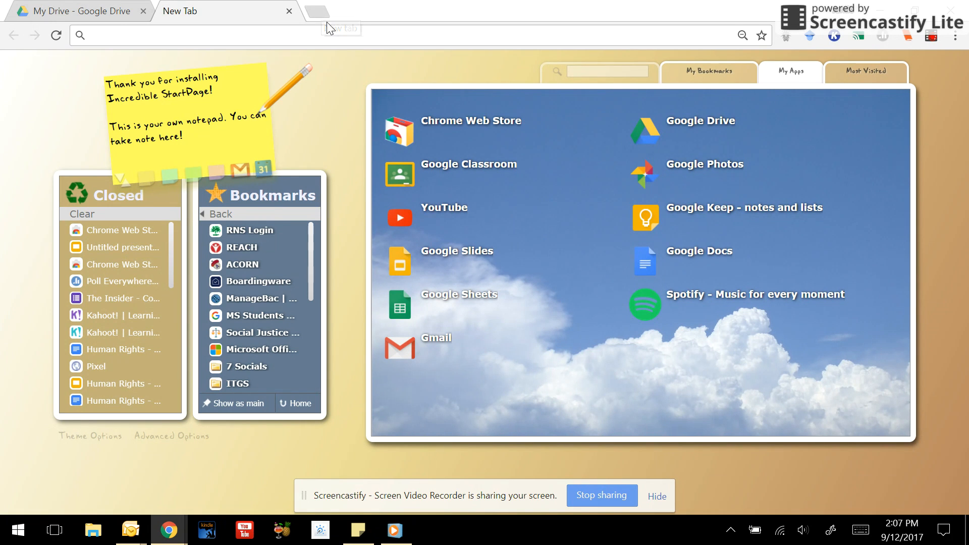
mouse_move(423, 127)
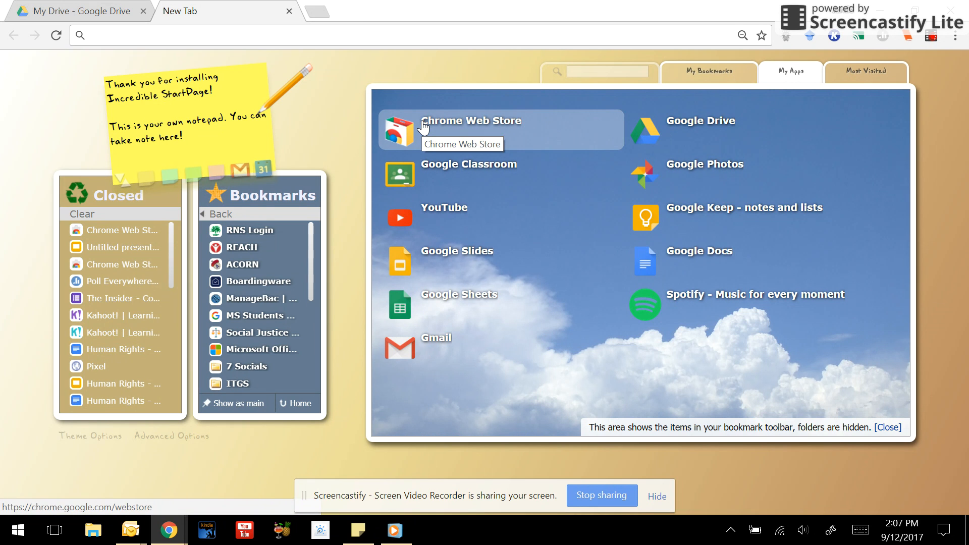
Search the Chrome Web Store for 'poll everywhere' to confirm the add-on is added
click(472, 121)
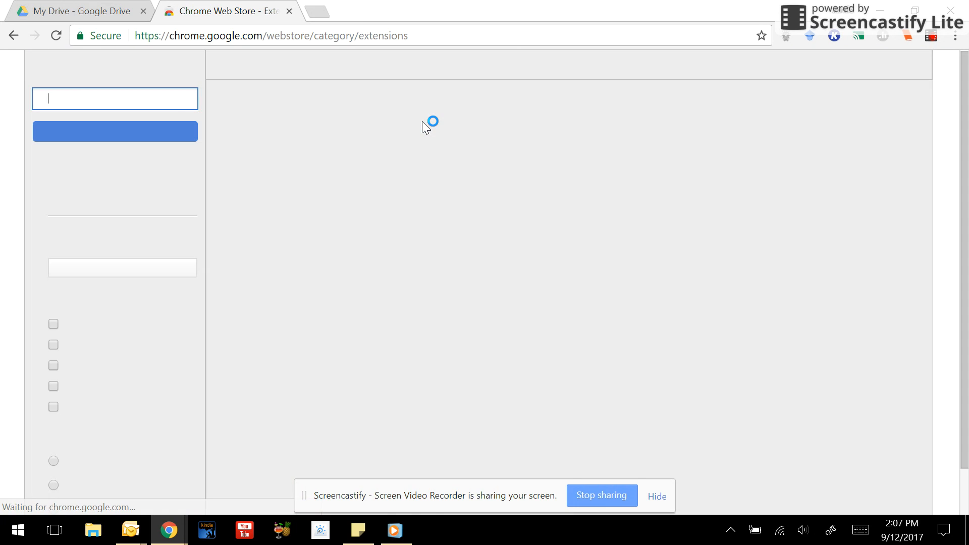
text(poo)
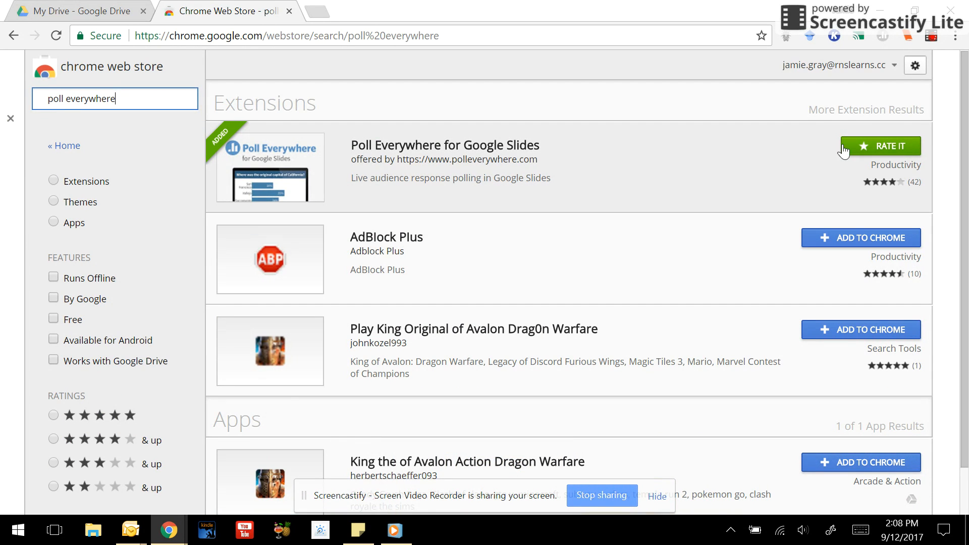
mouse_move(390, 156)
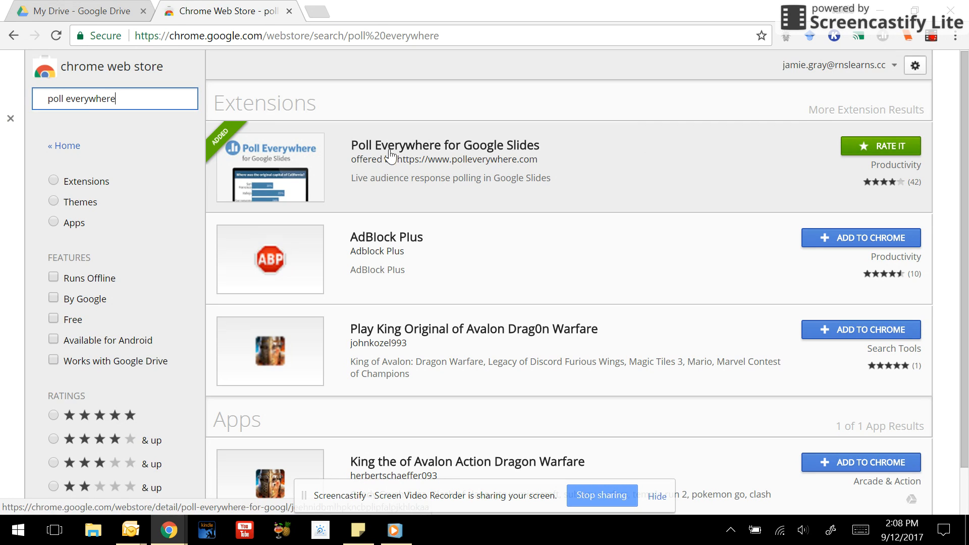
mouse_move(834, 159)
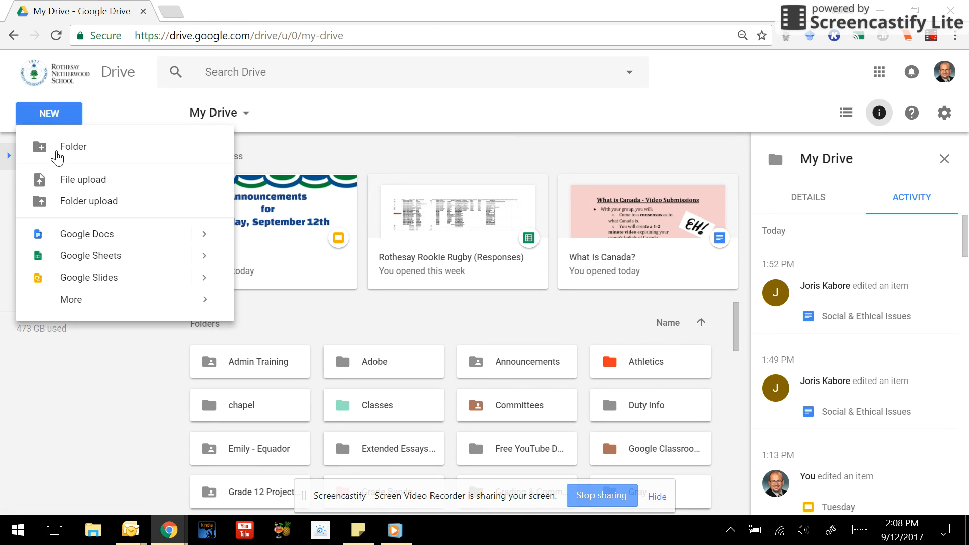
Create a new blank Google Slides presentation from Drive
click(89, 277)
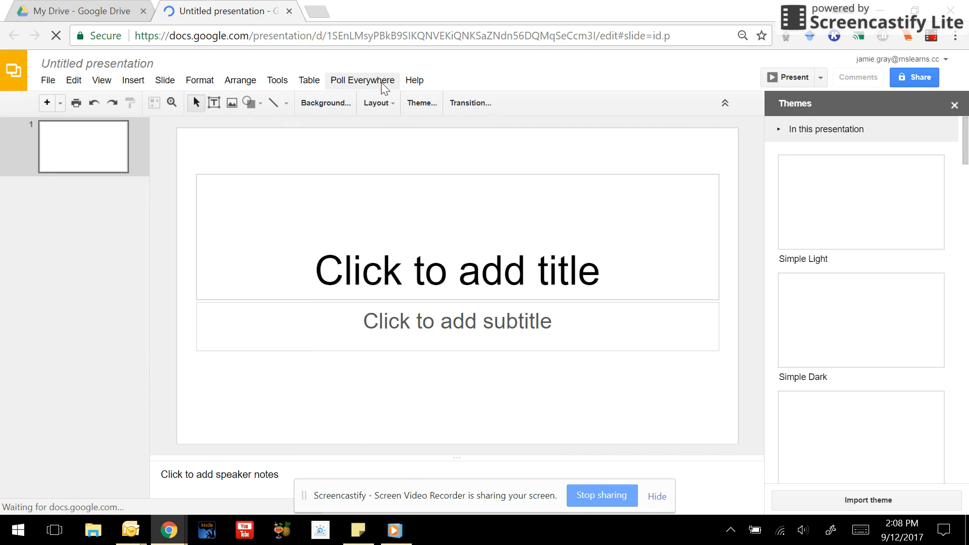
Draft a Poll Everywhere multiple-choice poll 'fav hockey team?' with Leafs, Habs, RiverHawks
click(363, 80)
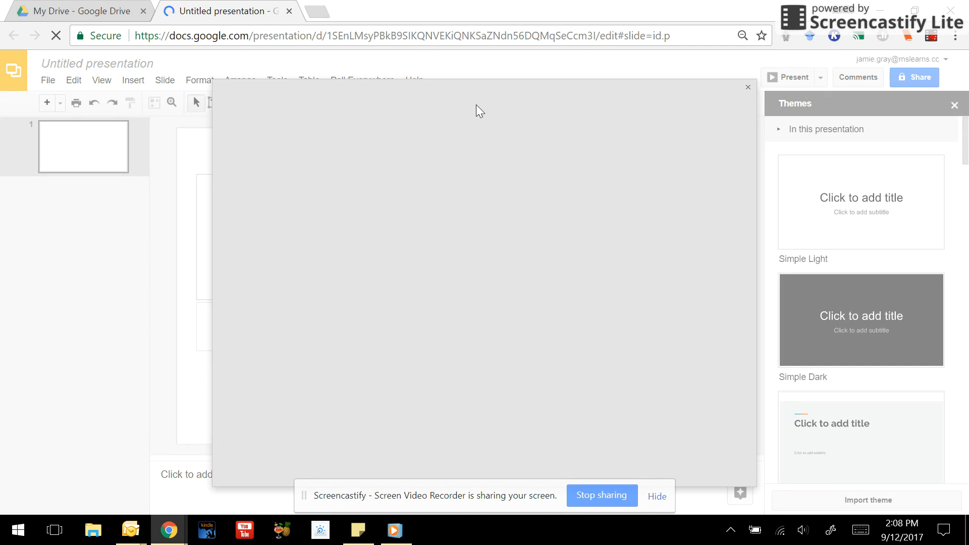
mouse_move(501, 187)
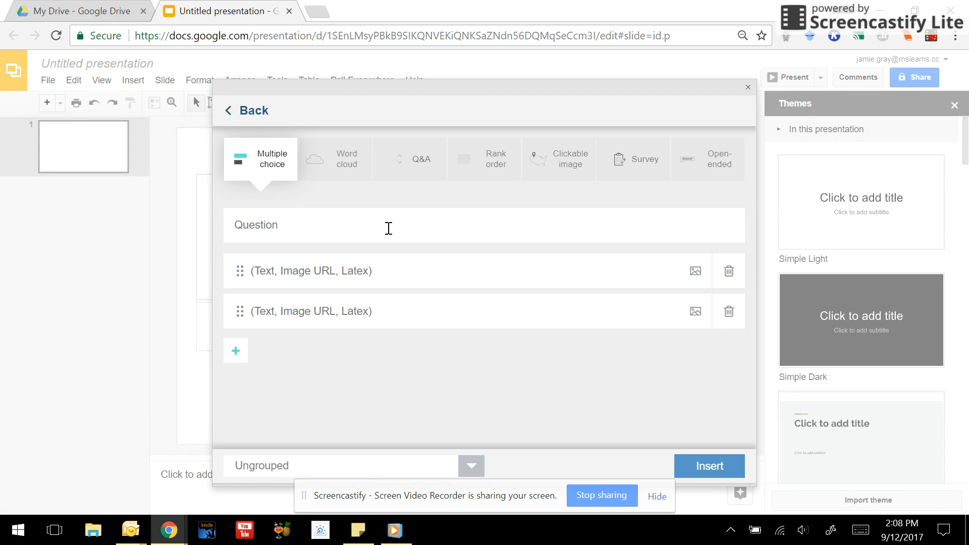
text(fav)
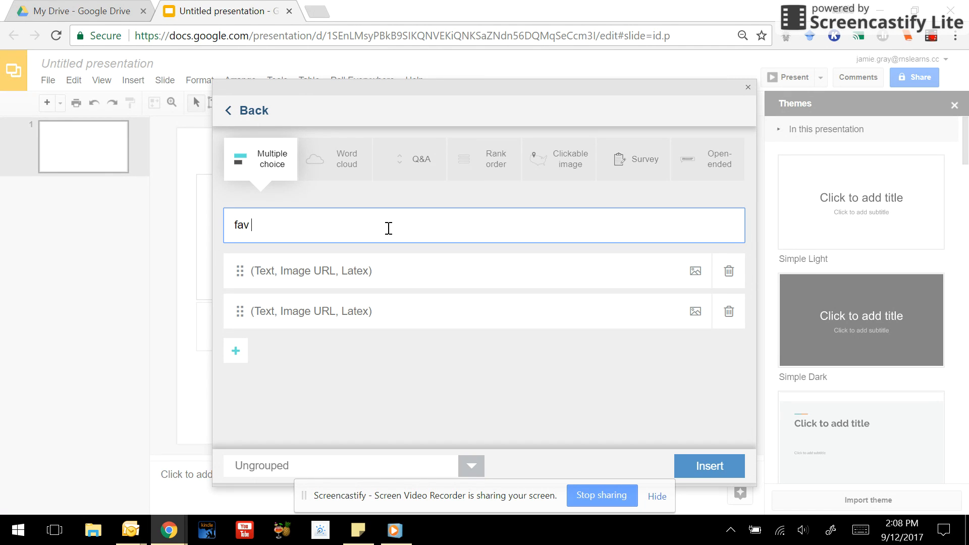
text(hockey team?)
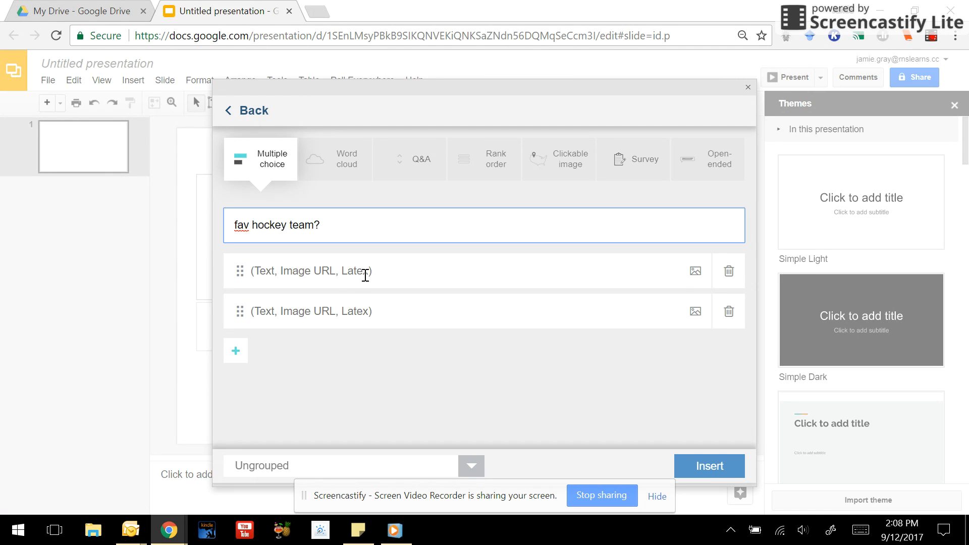
text(Leafs)
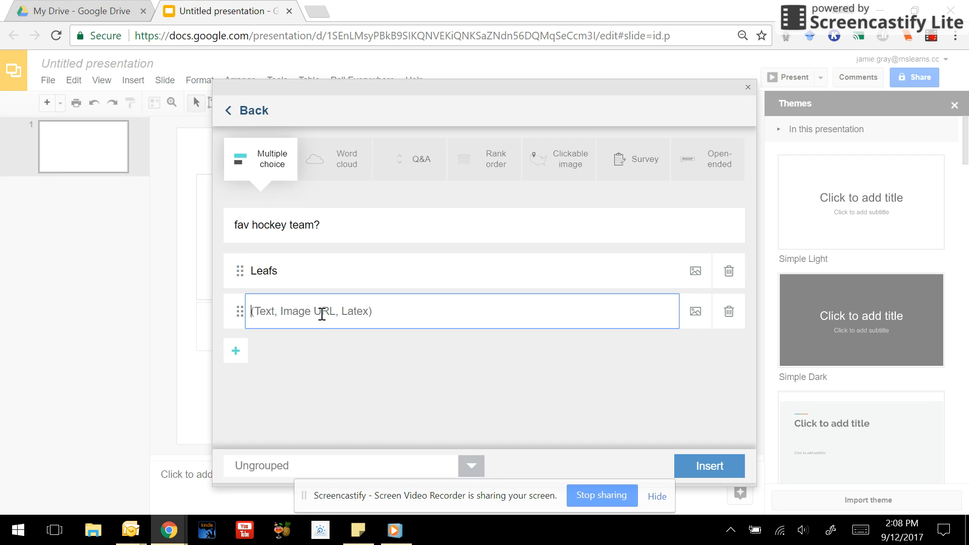
text(Habs)
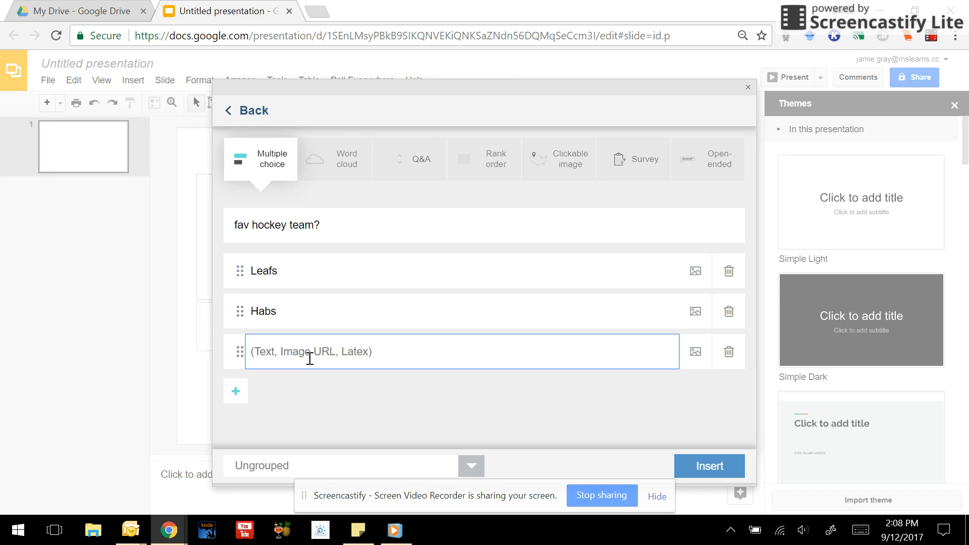
text(RiverHa)
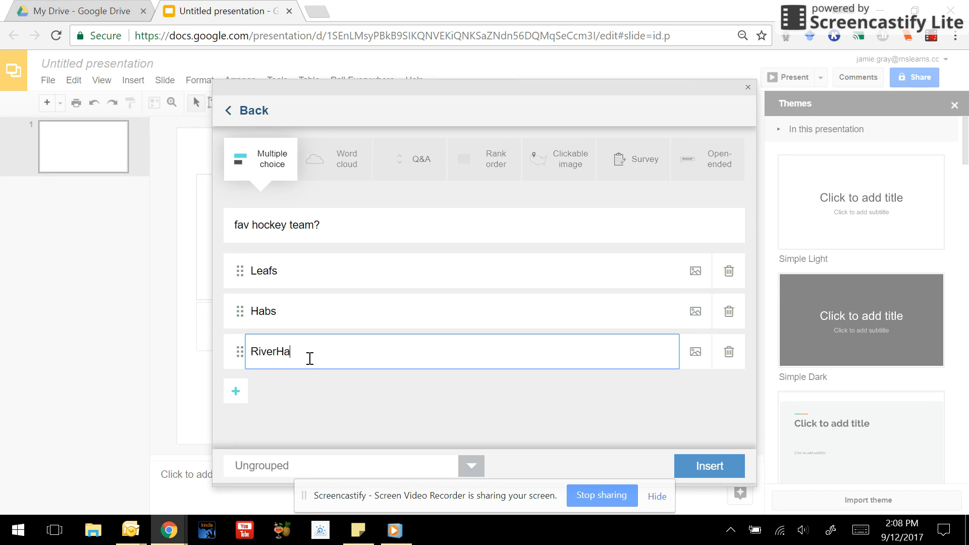
text(wks)
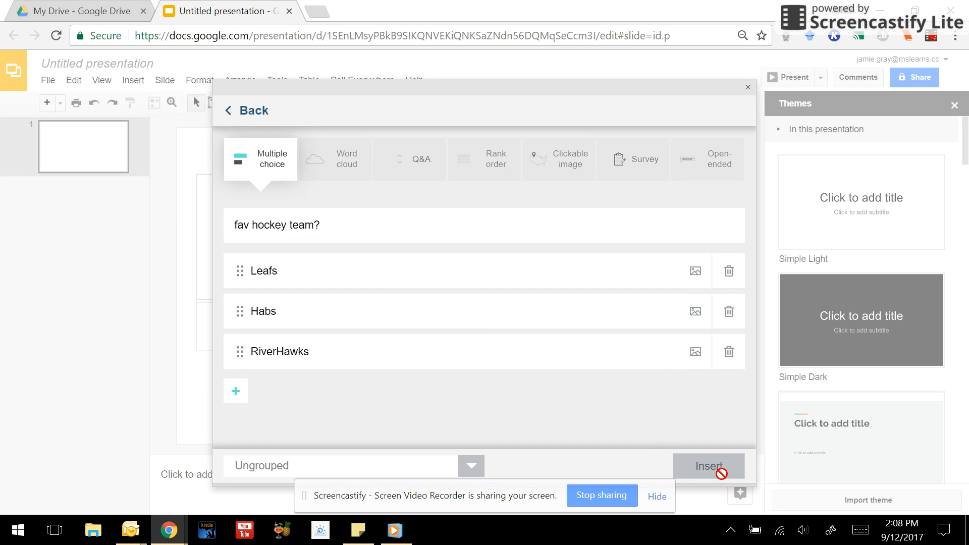
Insert the hockey-team poll as slide 2 and select that slide
click(709, 466)
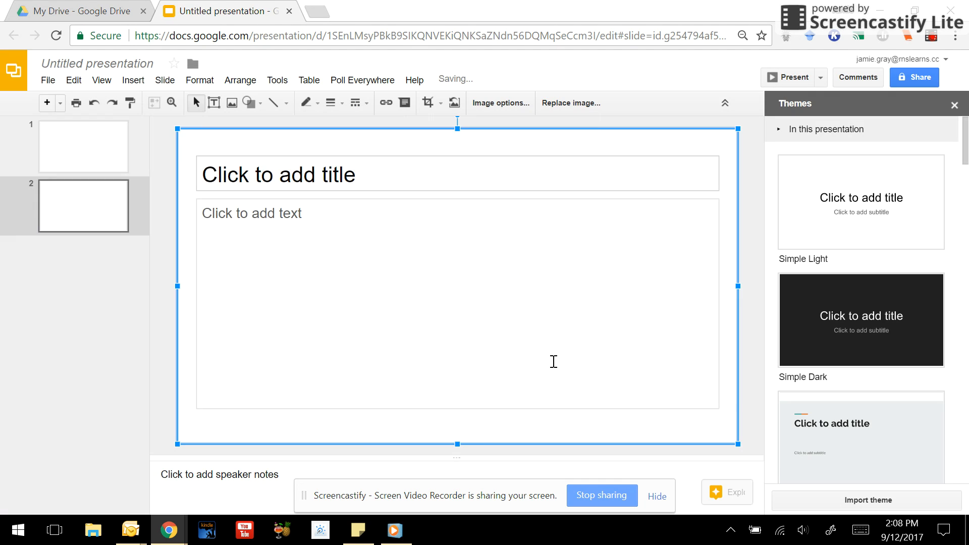
click(83, 146)
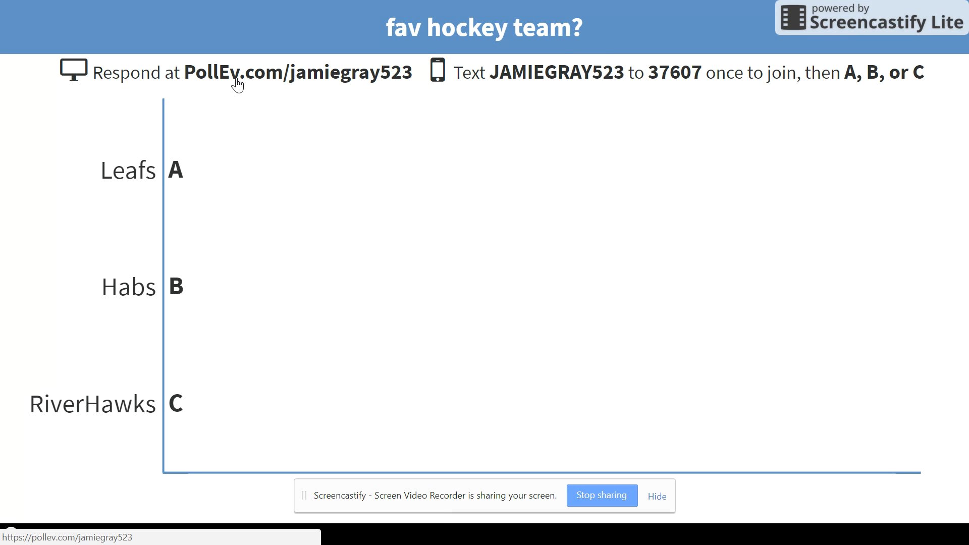
mouse_move(771, 253)
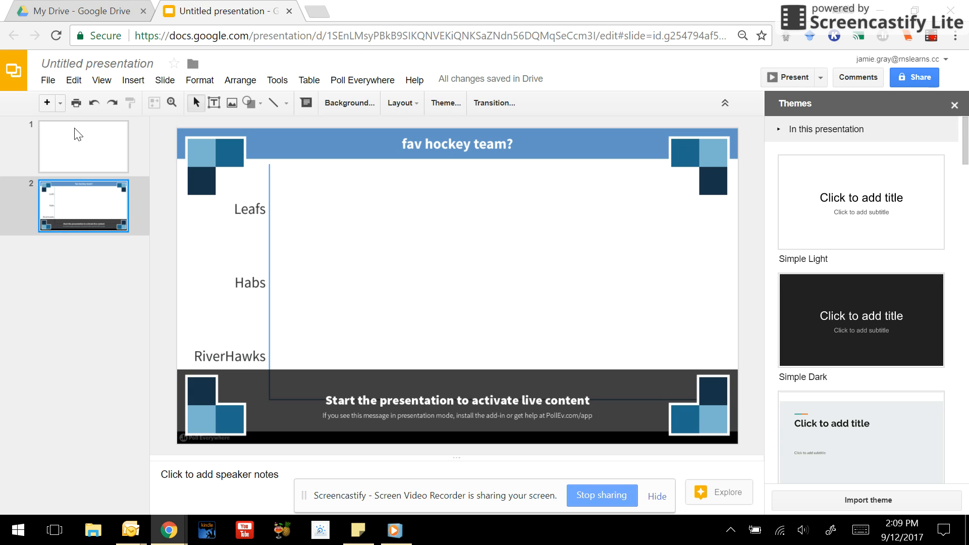
mouse_move(383, 21)
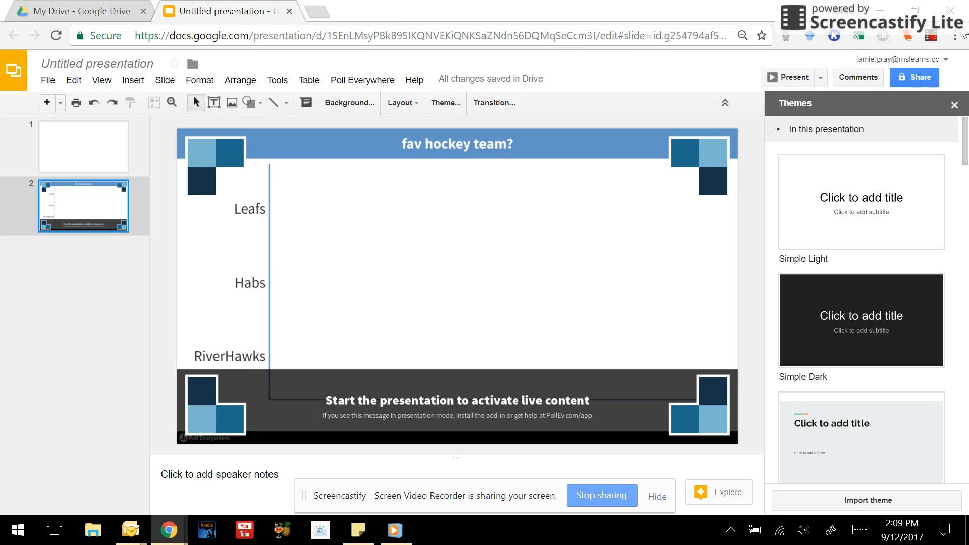
mouse_move(932, 37)
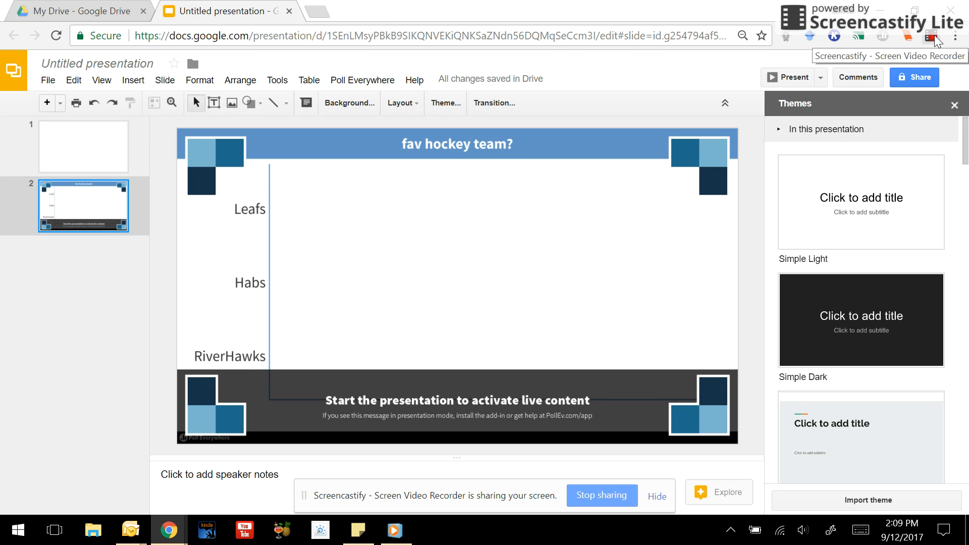